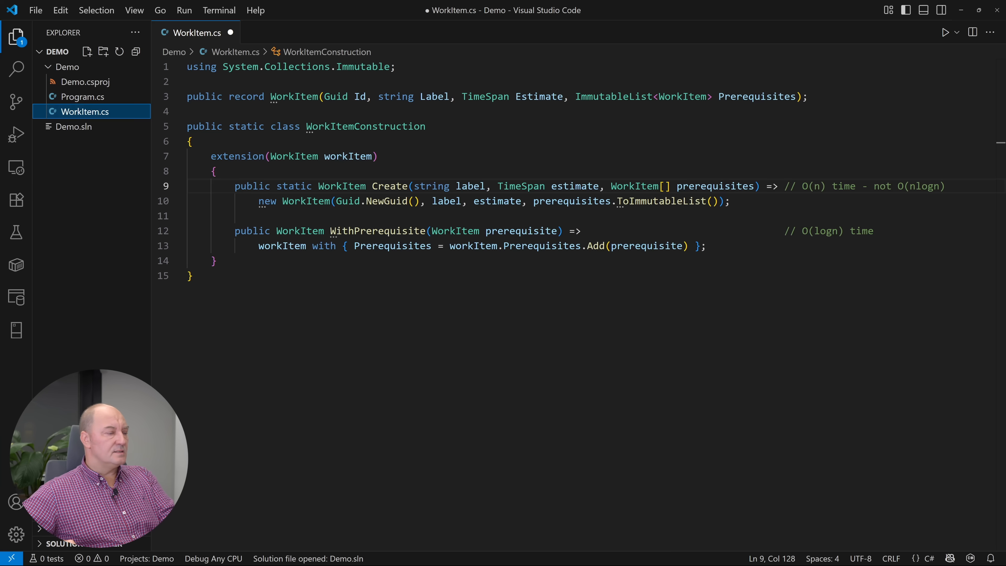
In Program.cs create Database Schema (4h) and Feature Complete (90 min) work items, return completeFeature and assign request = getRequest()
click(82, 96)
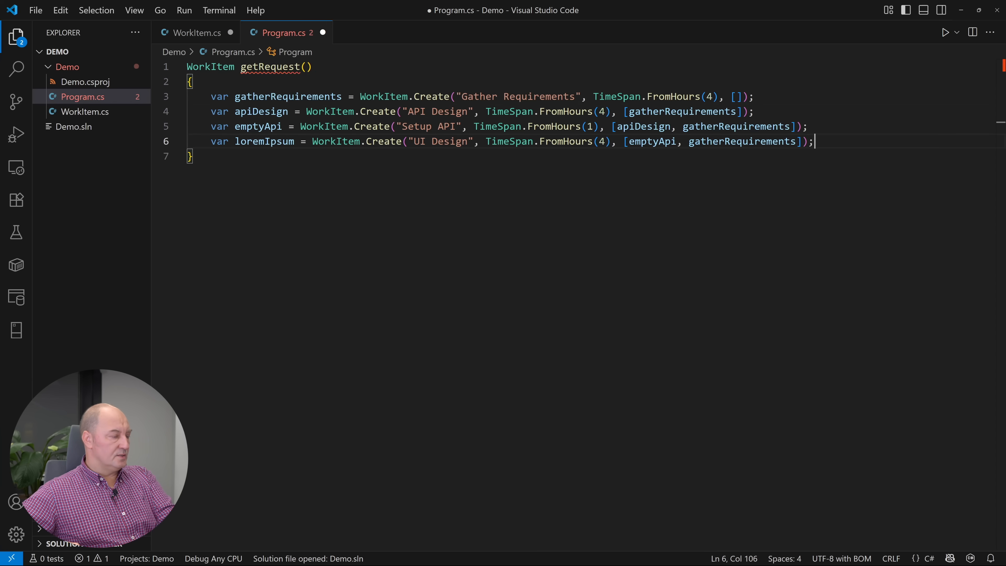
text(var databaseSetup = WorkItem.Create("Database Schema", TimeSpan.FromHours(4), [gatherRequirements]);)
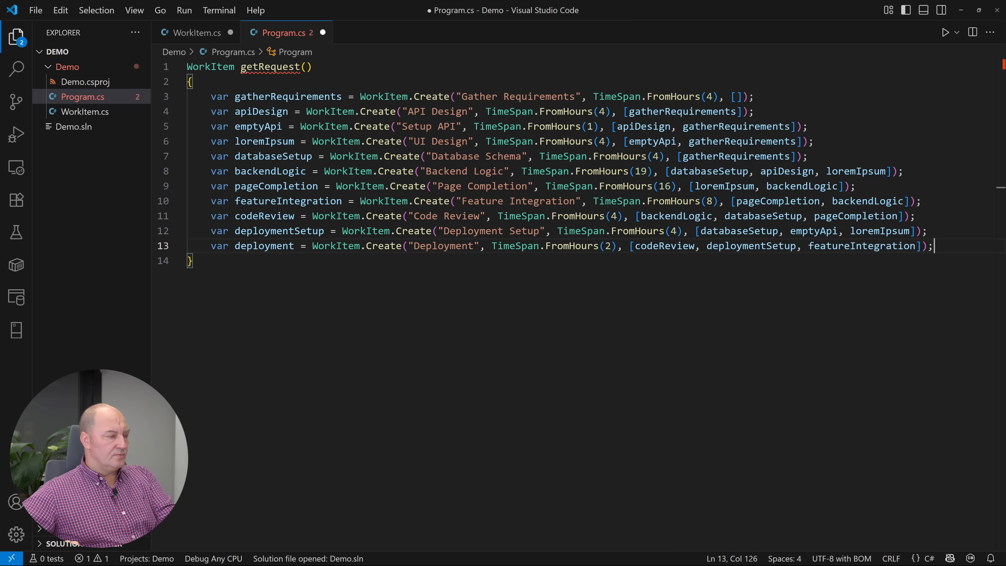
text(var completeFeature = WorkItem.Create("Feature Complete", TimeSpan.FromMinutes(90), [deployment]);)
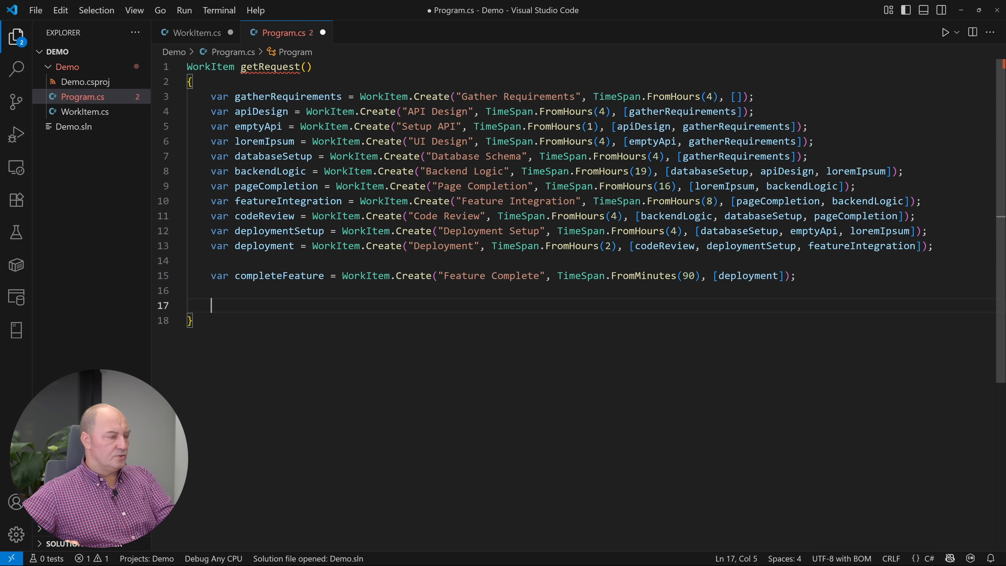
text(return completeFeature;)
text(var request)
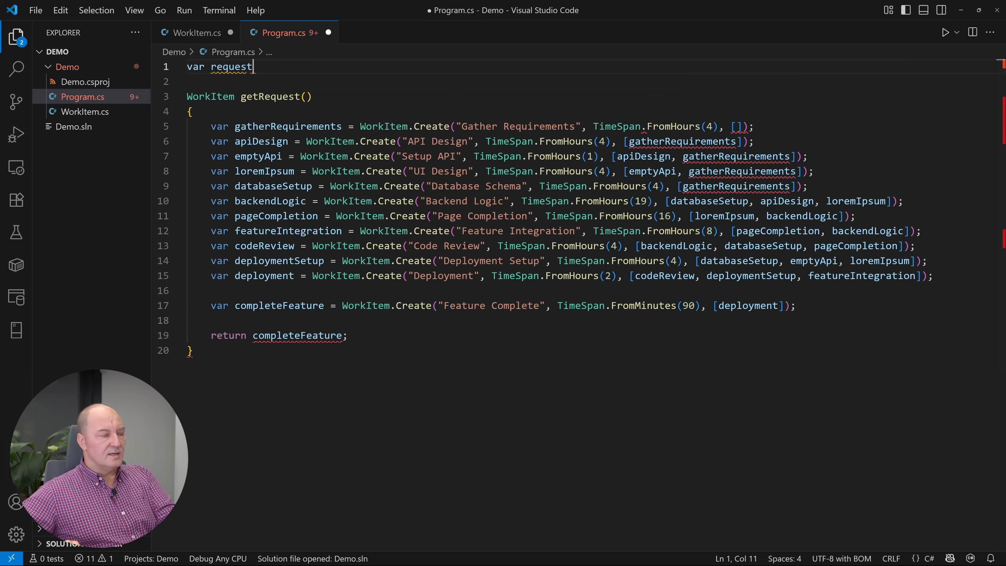
text(= getRequest();)
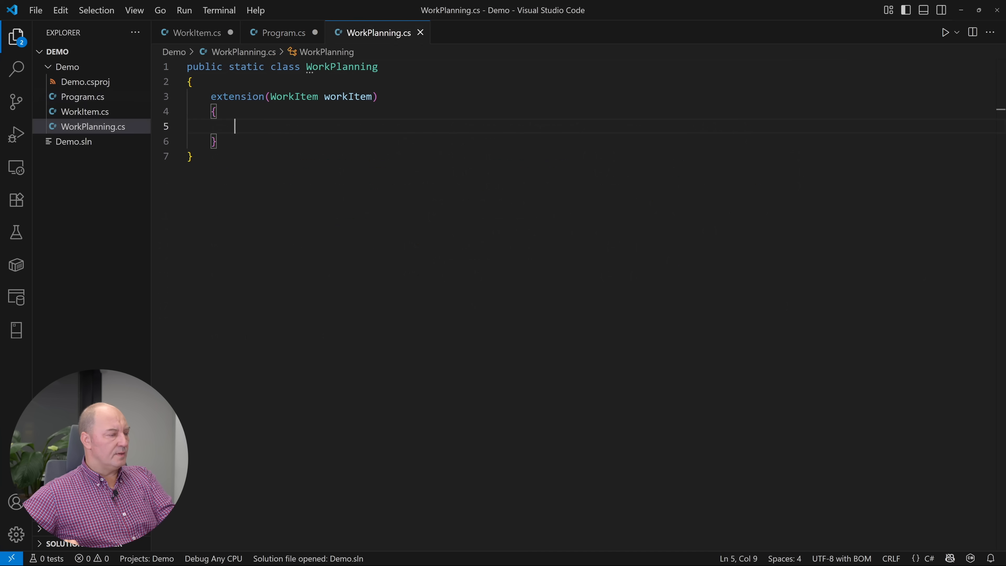
Define Expand() => new[] { workItem }.Concat(workItem.Prerequisites.SelectMany(Expand)).Distinct()
text(public IEnumerable<WorkItem> Ex)
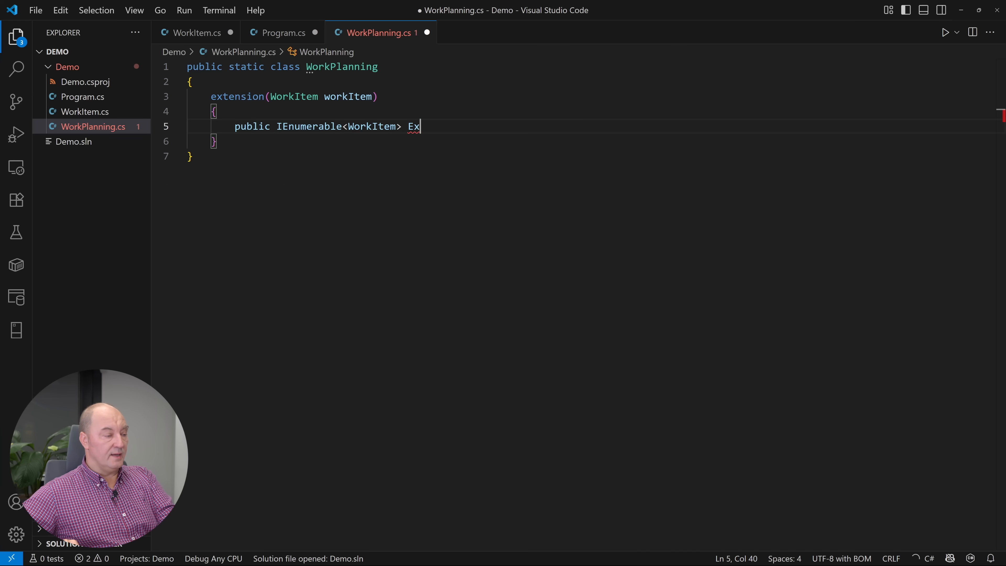
text(pand() =>)
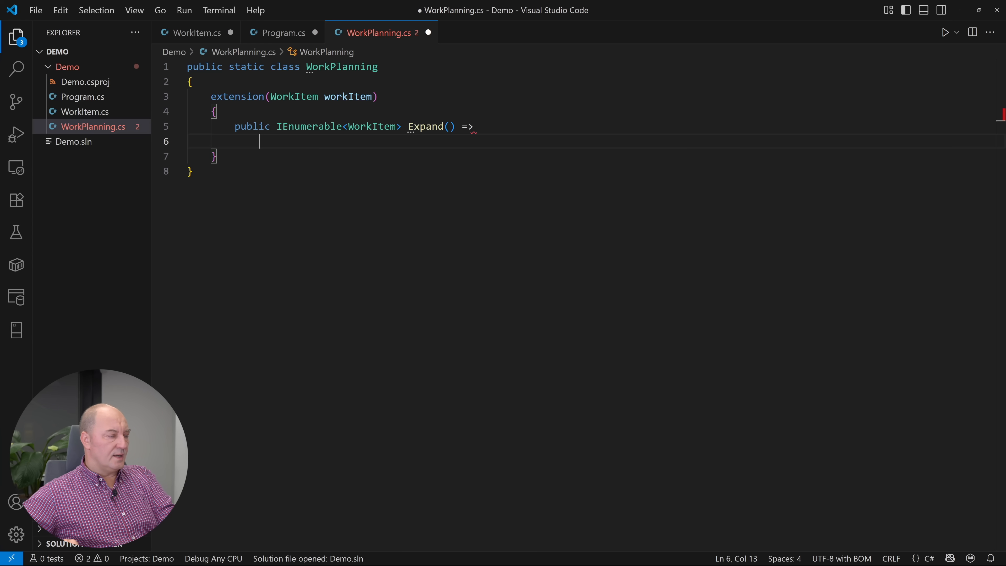
text(new[] { workItem)
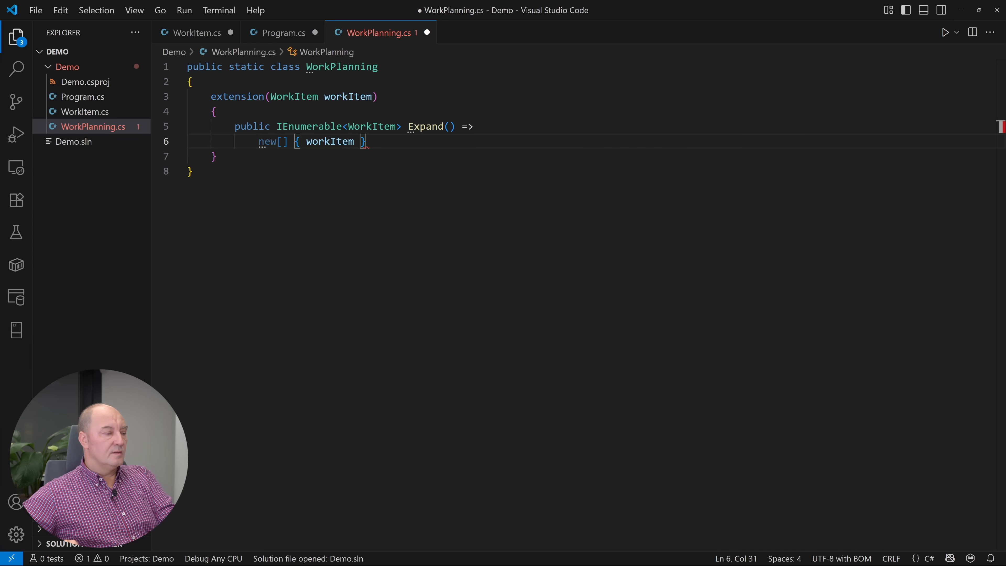
text(.Concat(workItem.Prerequisites.SelectMany())
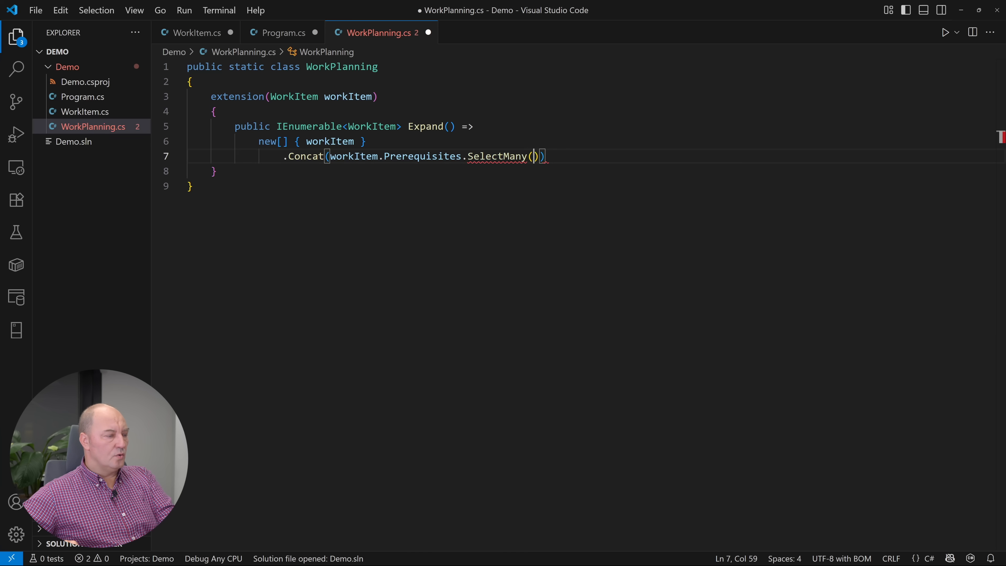
text(Expand)
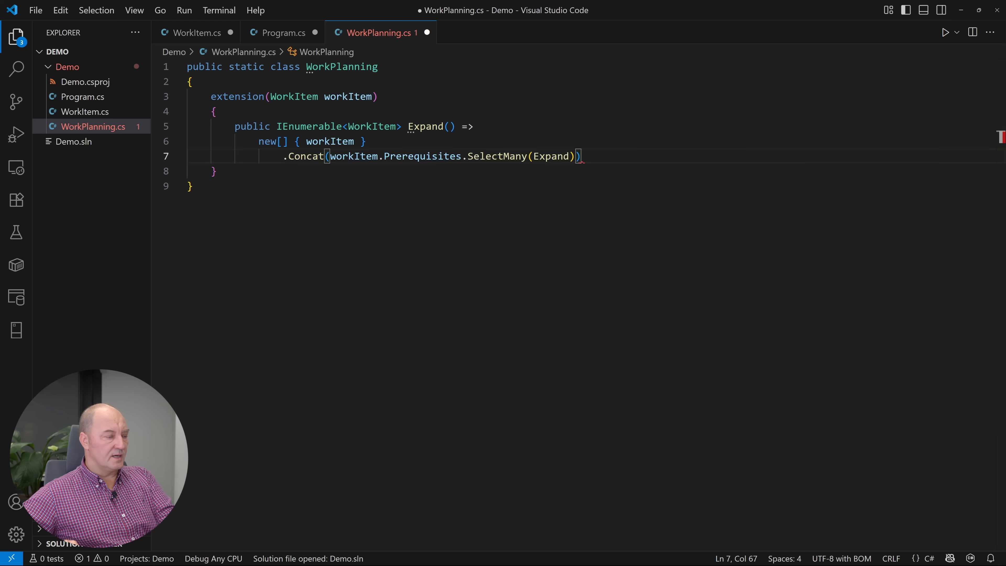
text(.Distinct();)
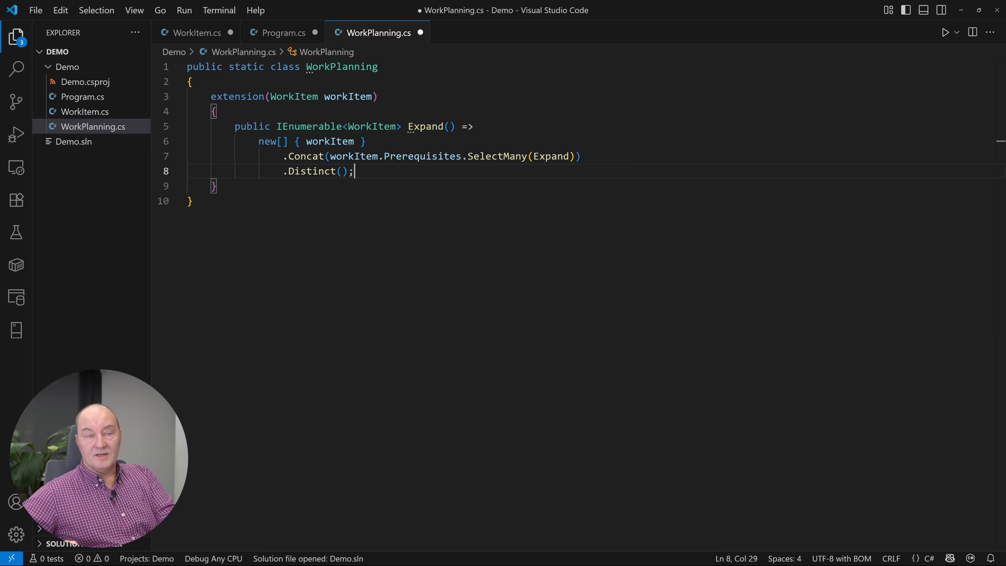
Save WorkPlanning.cs so the Expand method has no pending changes
click(283, 32)
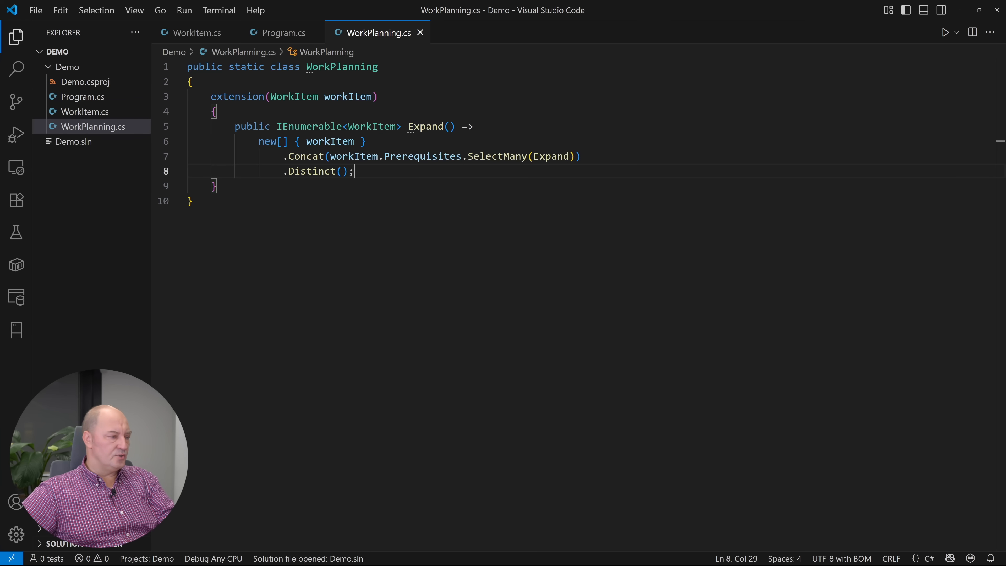
Add extension(IEnumerable<WorkItem> workItems) with GetExecutionOrder returning FreeToStart items concatenated with the remainder's execution order
text(extension(IEnumerable<WorkItem> workItems)
text(public IEnumerable<W)
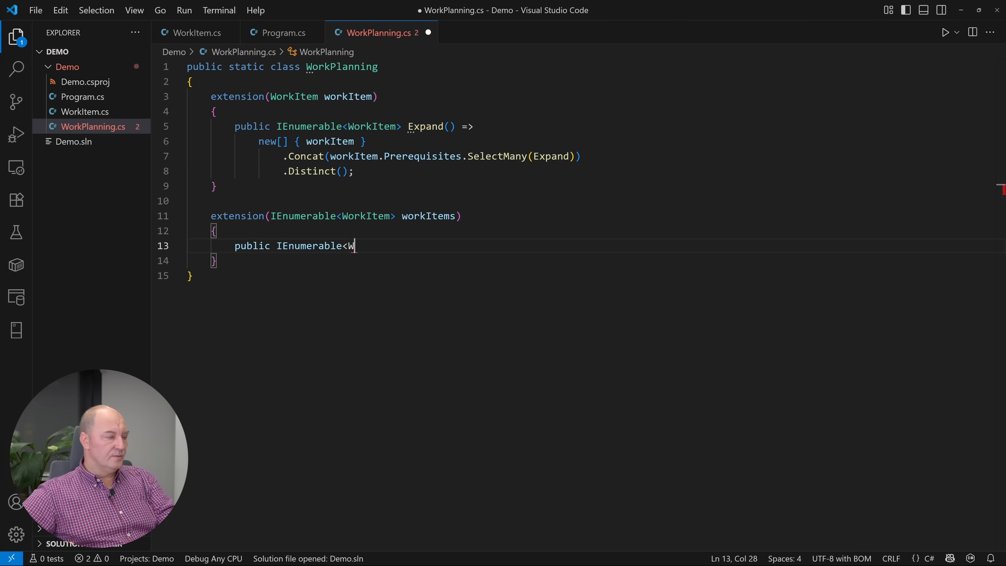
text(orkItem> GetExecutionOrder() =>)
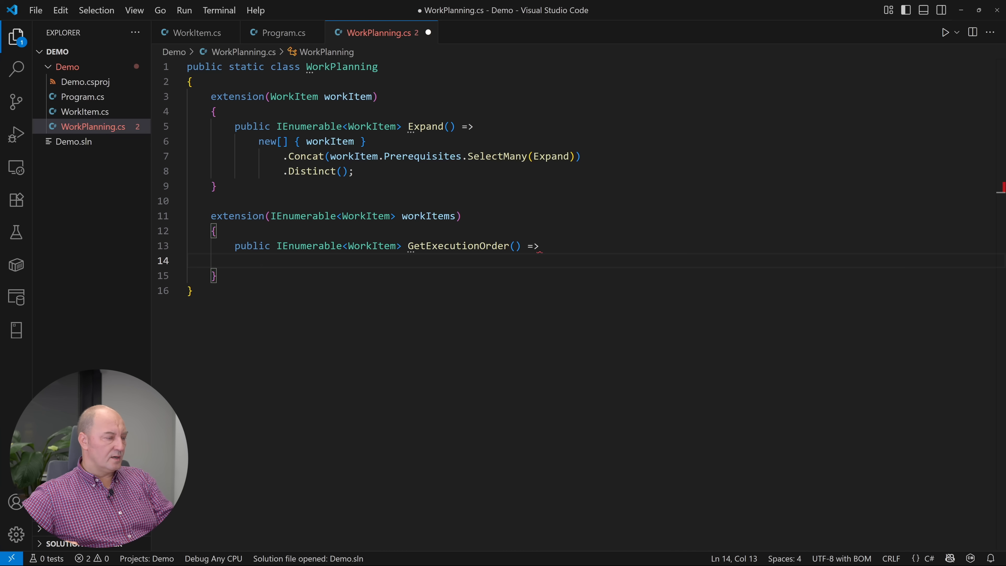
text(workItems.FreeToStart()
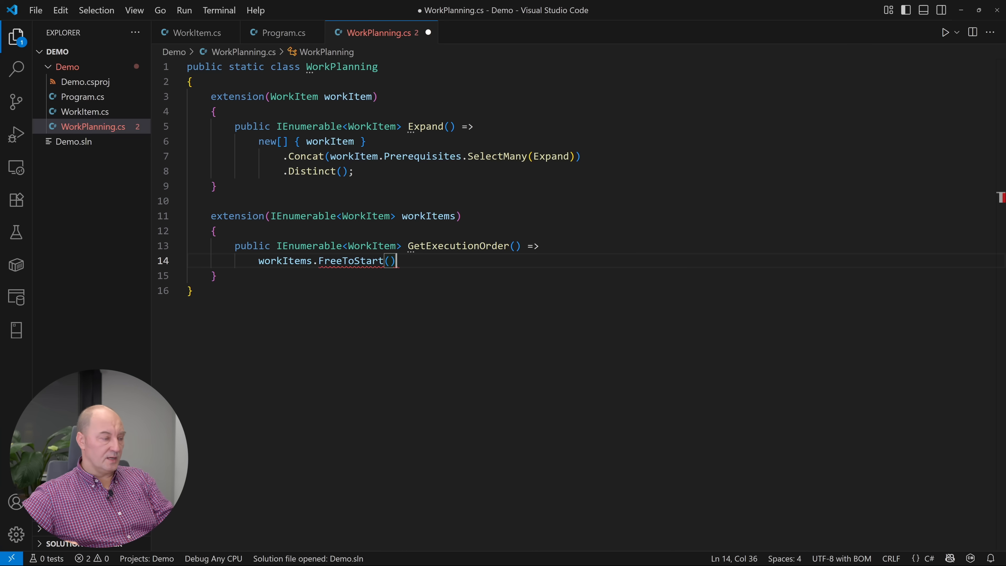
text(.)
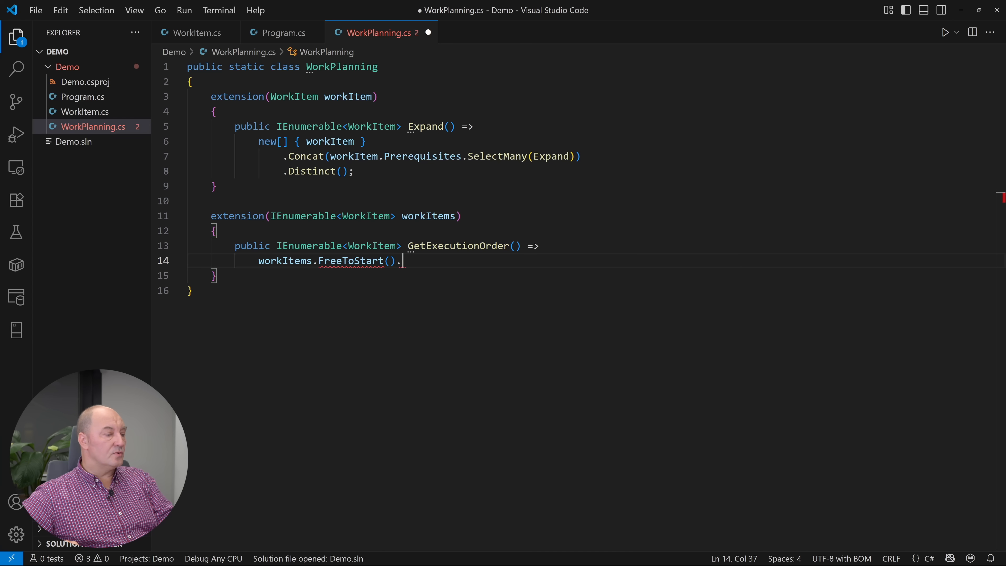
text(Concat(workItems.Except(workItems.FreeToStart())))
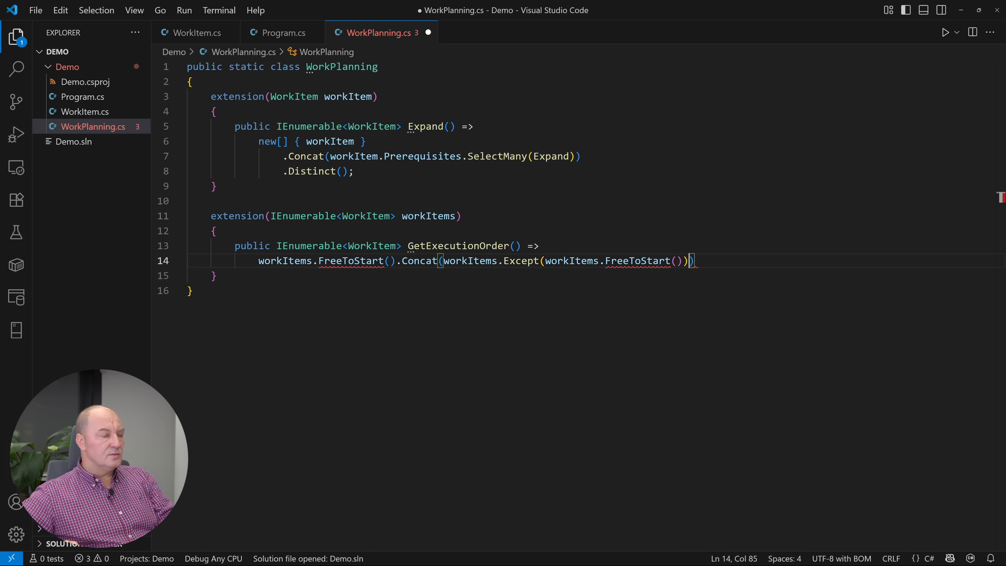
text(.GetExecutionOrder())
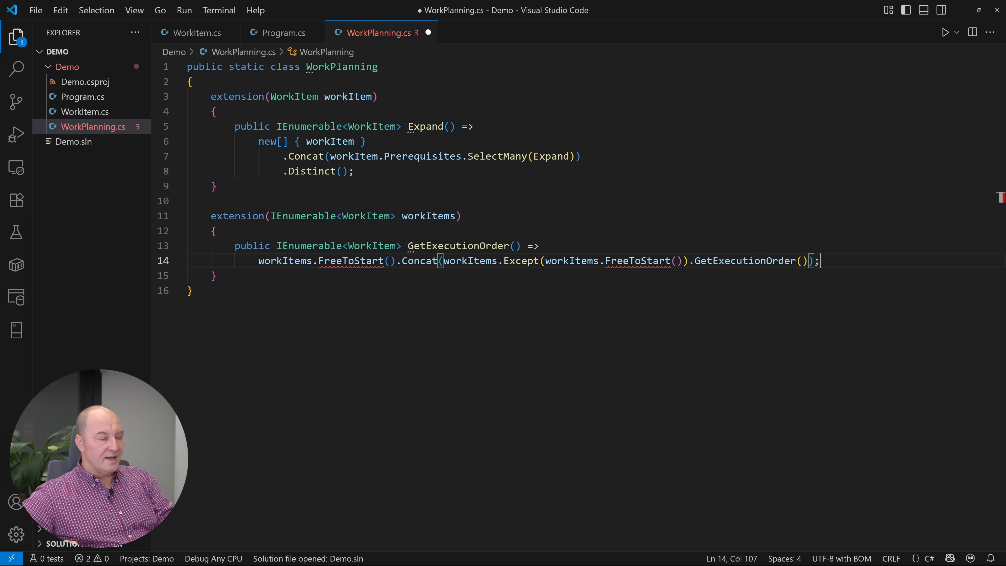
key(Backspace)
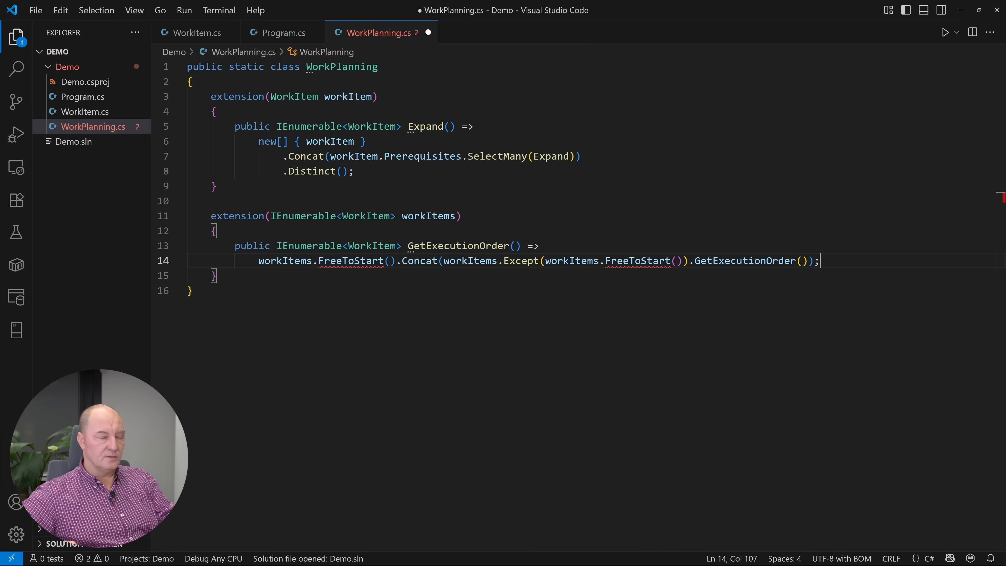
Guard GetExecutionOrder with !workItems.Any() ? [] before the ordering expression
key(Enter)
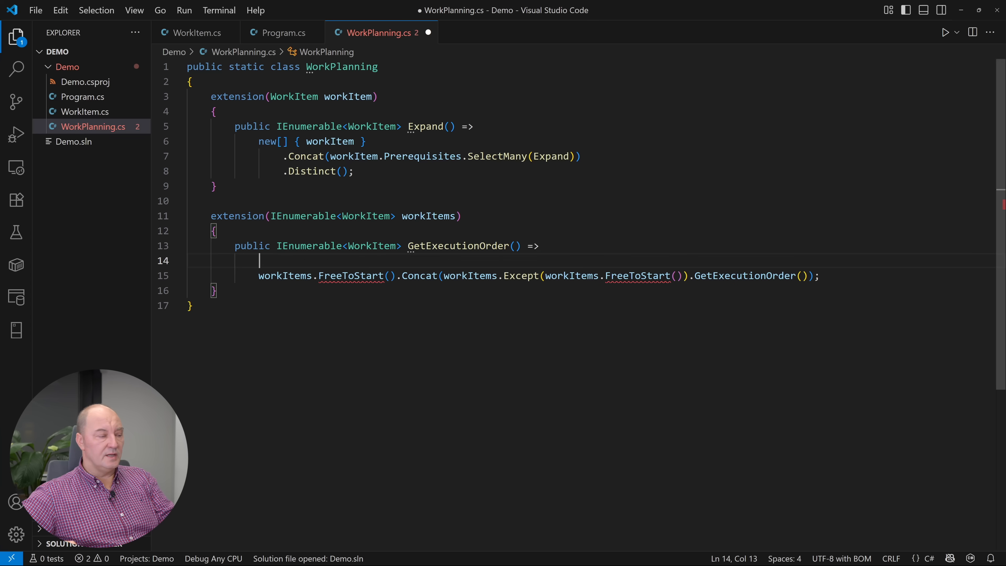
text(!workItems.Any() ? [])
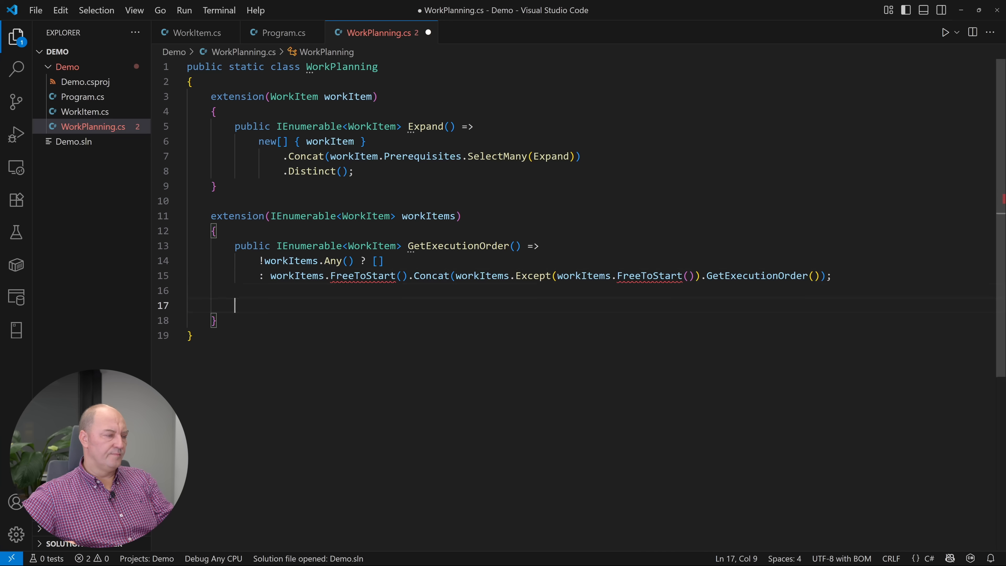
Add private FreeToStart() => workItems.Where(item => !item.Prerequisites.Any(workItems.Contains))
text(private IEnumerable<WorkItem> F)
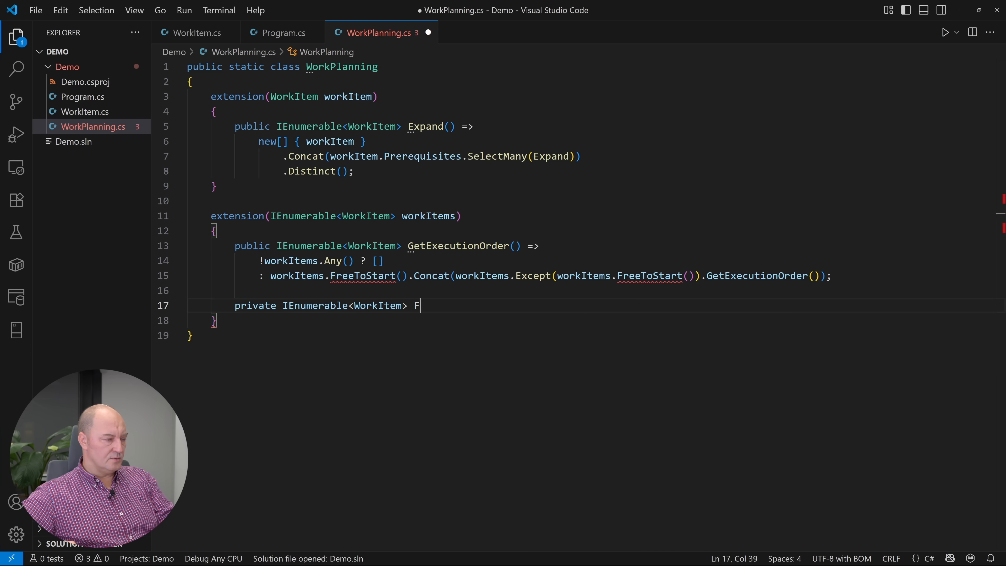
text(reeToStart() =>)
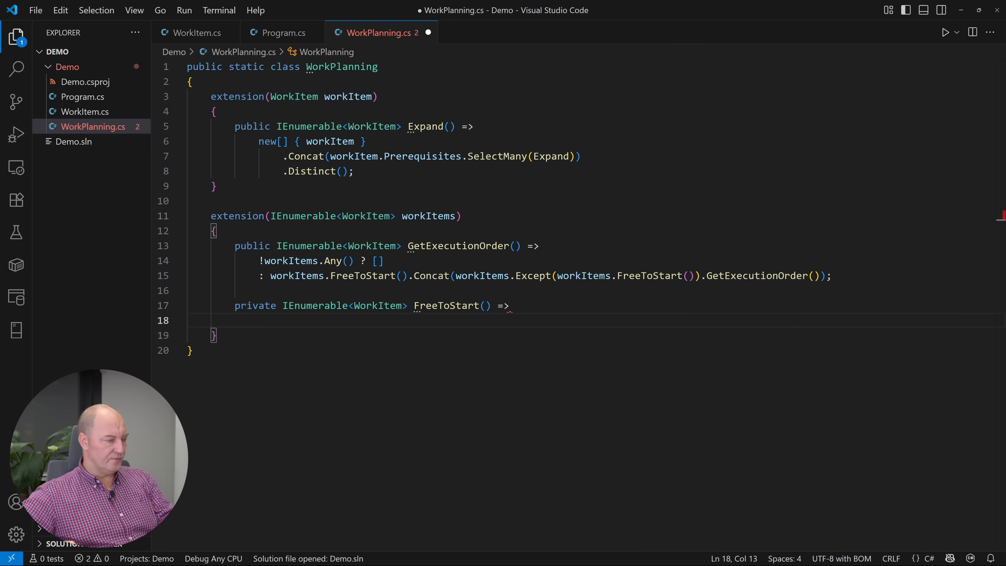
text(workItems.Where(item => !ite)
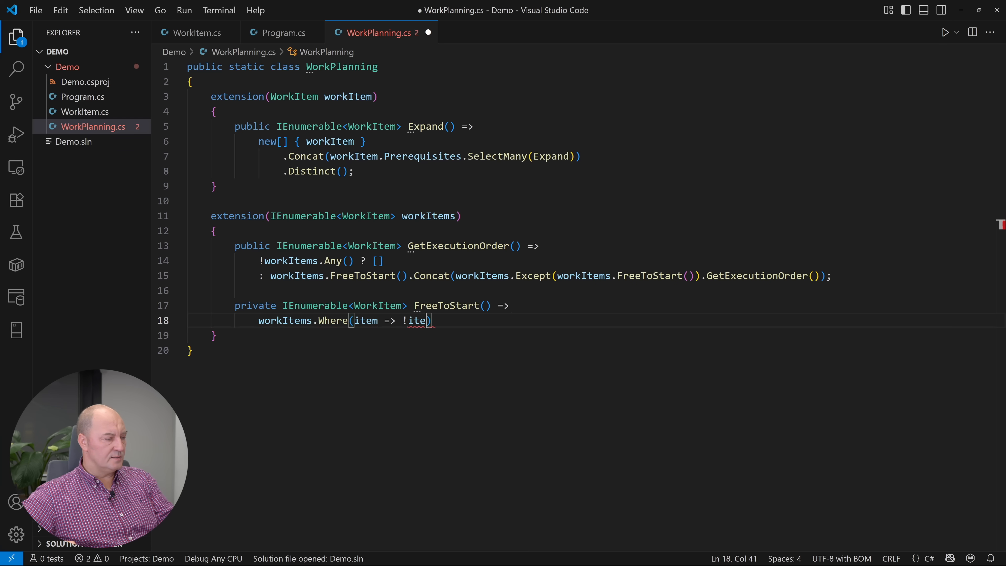
text(.Prerequisites.Any(workItems.Contains);)
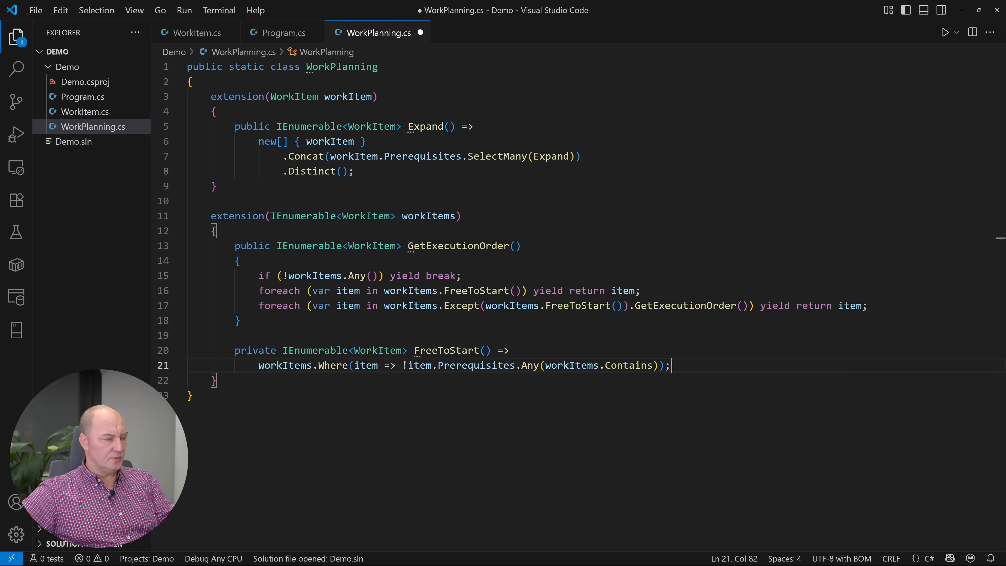
Run the app from the terminal with dotnet run --project .\Demo\
click(282, 33)
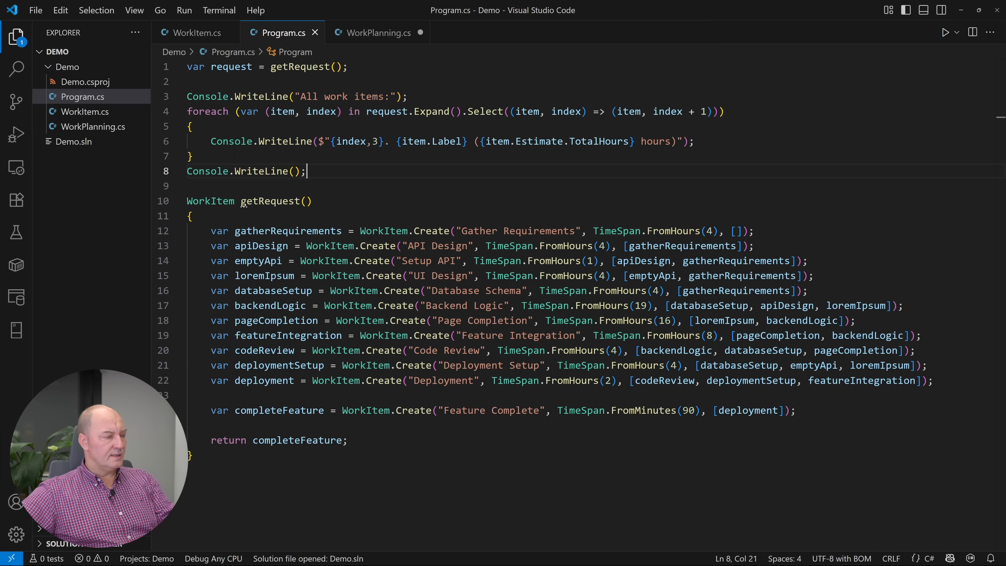
key(Enter)
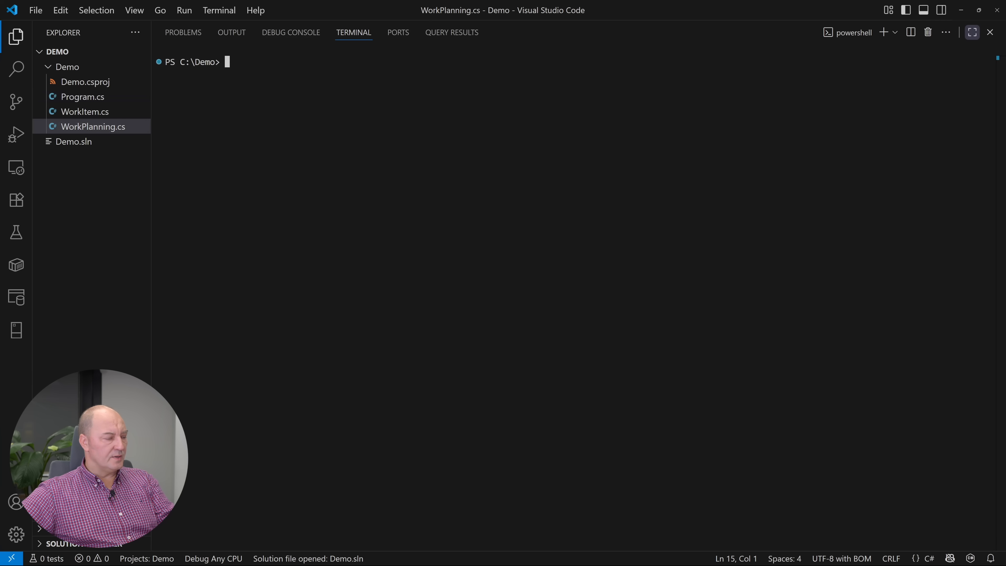
text(dotnet run --project .\Demo\)
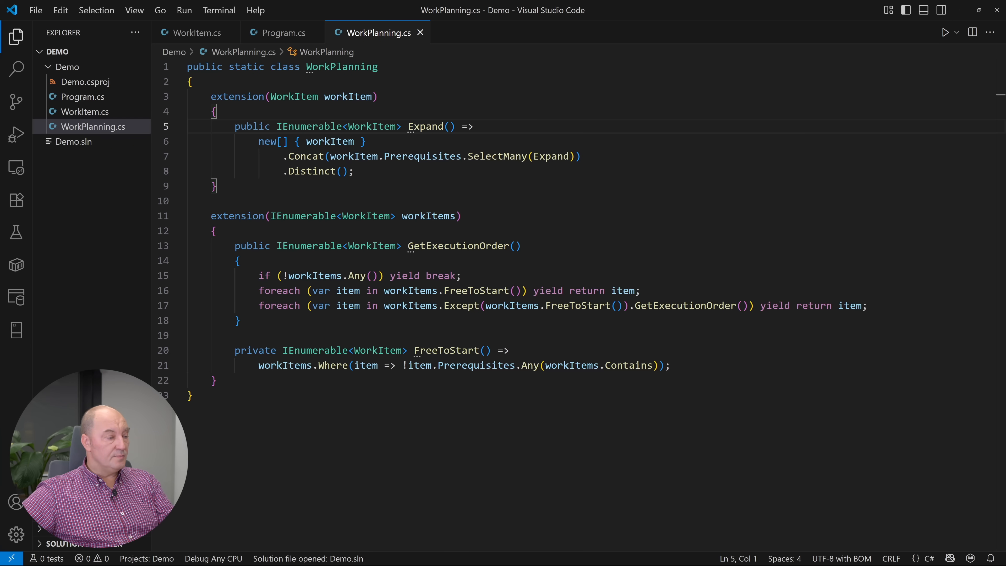
Append .ToList(); after .Distinct() at the end of the Expand query
click(352, 170)
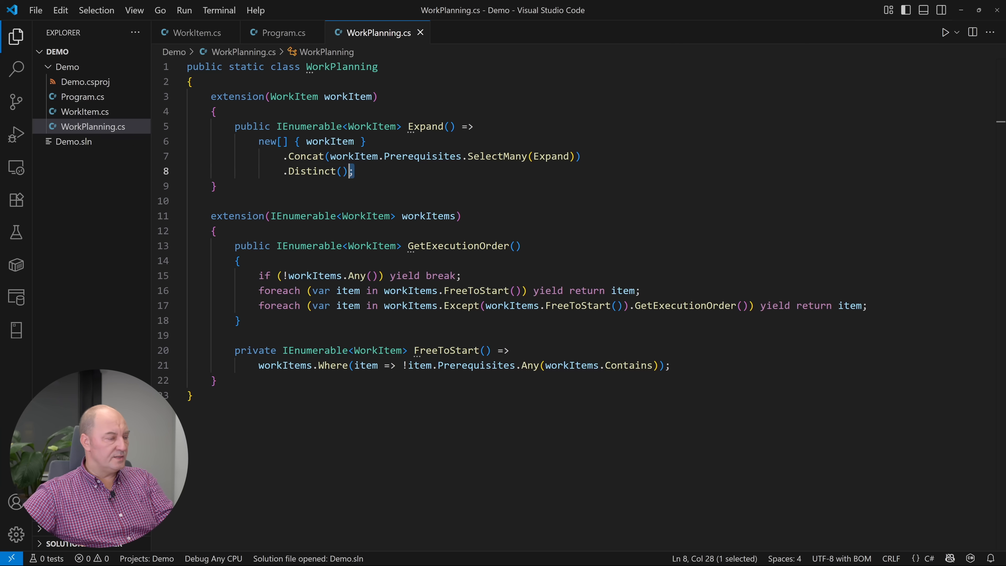
text(.ToList())
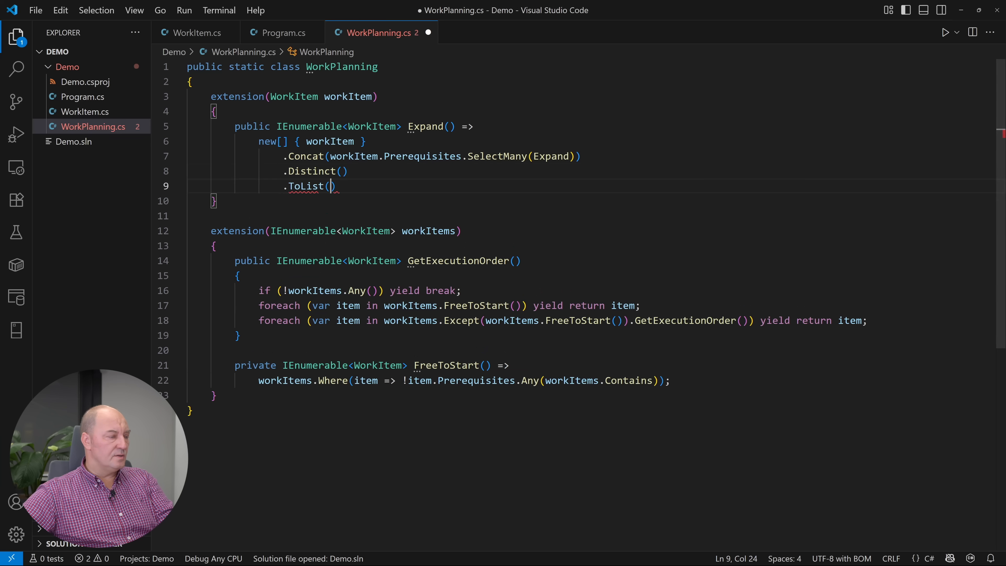
text(;)
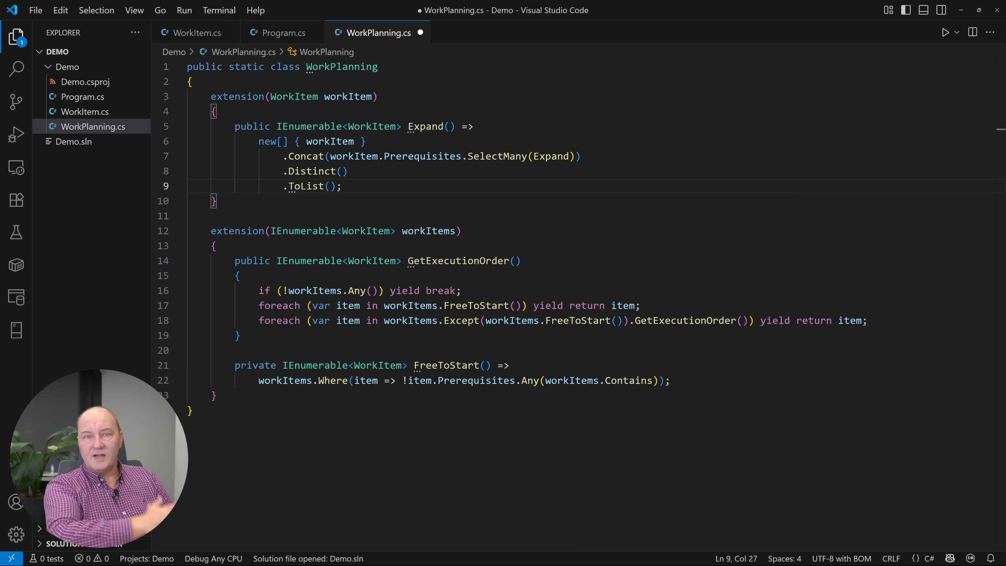
click(343, 186)
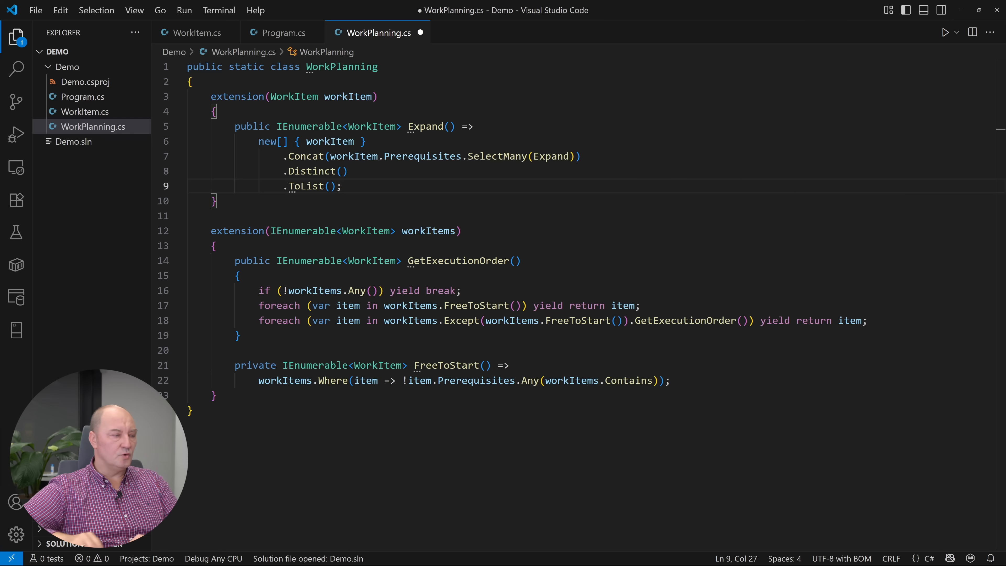
Begin a private IEnumerable<WorkItem> declaration below the public Expand method
text(private IEnumerable<Wor)
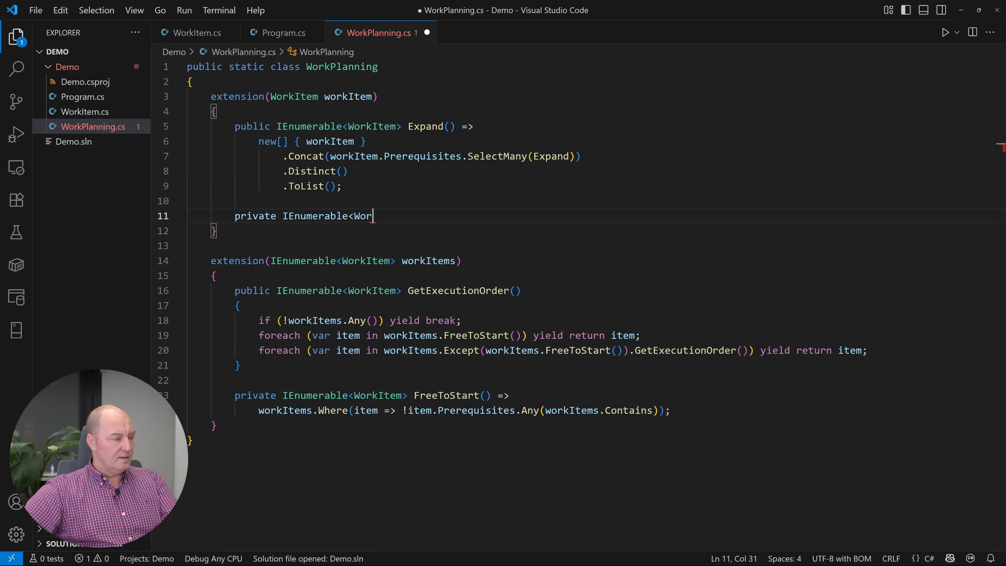
Write private Expand(Dictionary<WorkItem, List<WorkItem>> cache) using cache.TryGetValue and prereq.Expand(cache), then remove the public Expand's old body
text(Expand(Dictionary<WorkItem, List<WorkItem>> c)
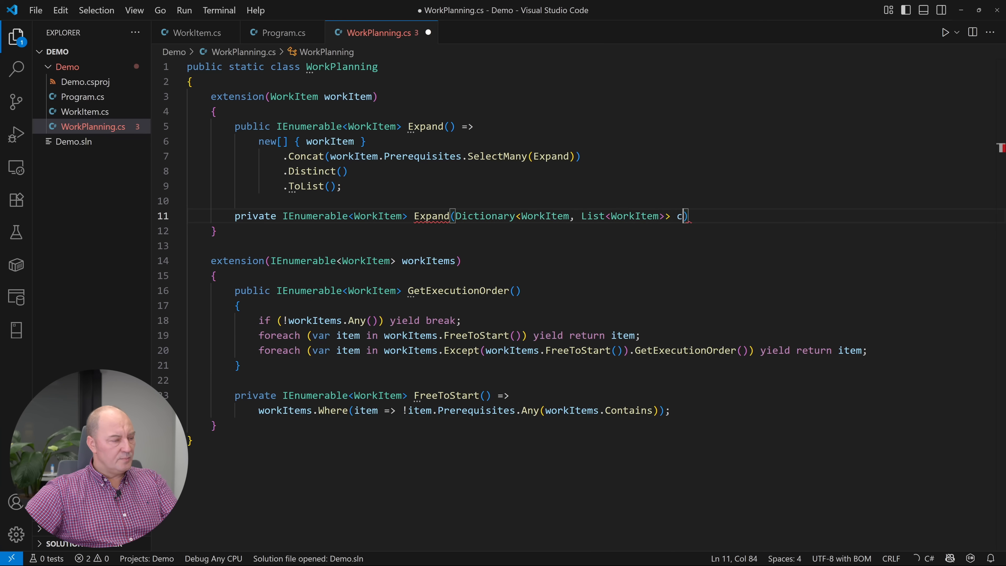
text(ache) =>)
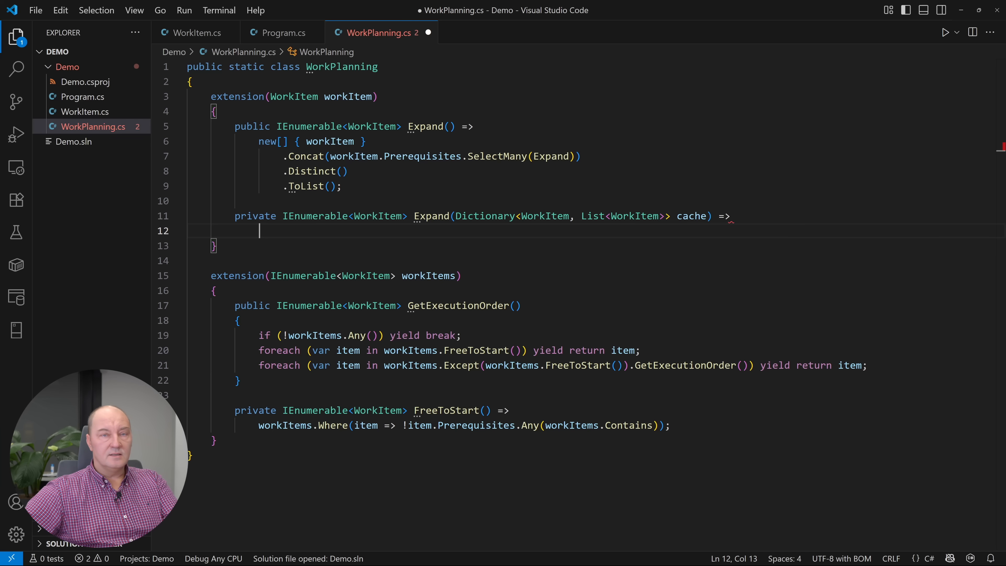
text(cache.)
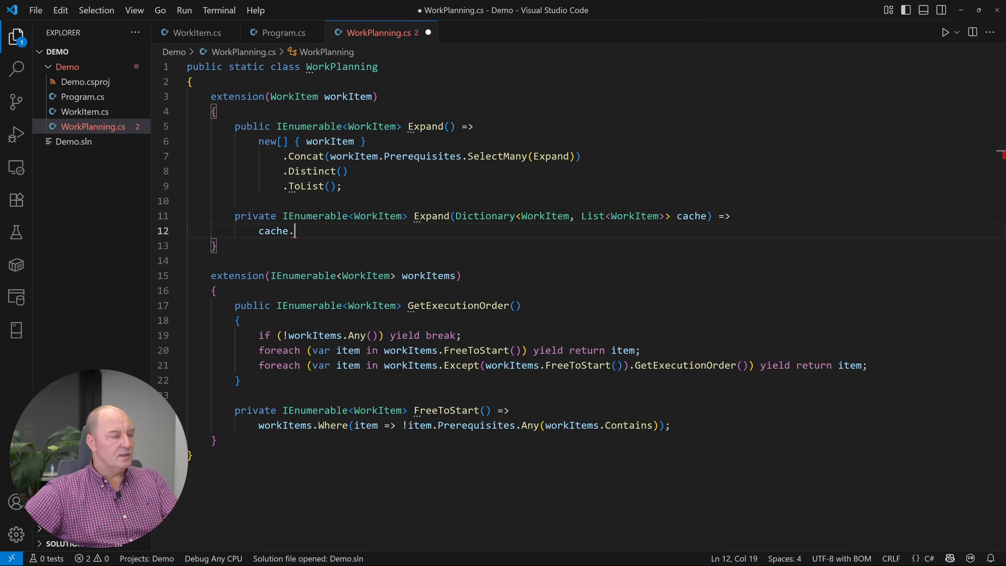
text(TryGetValue(workItem, out var result) ? result)
text(: cache[workItem] = [workItem, .. workItem.Prerequisites.Select)
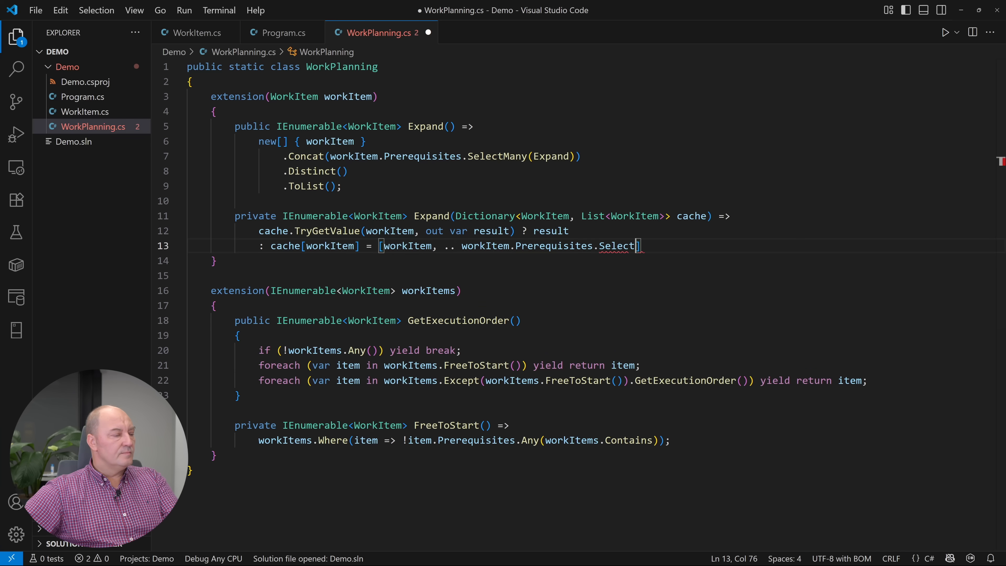
text(Many(prereq => prereq.Expand(cache)).Distinct();)
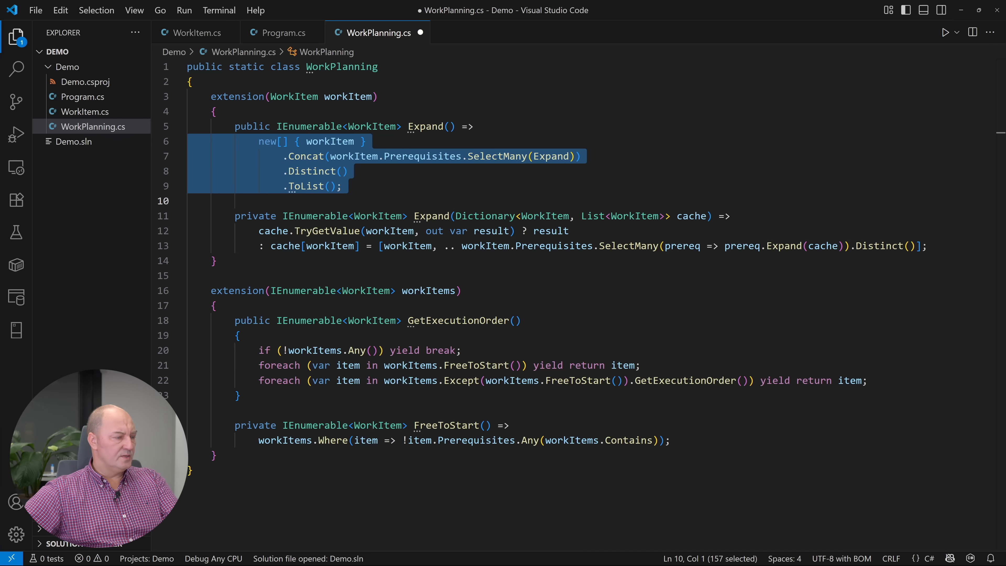
key(Delete)
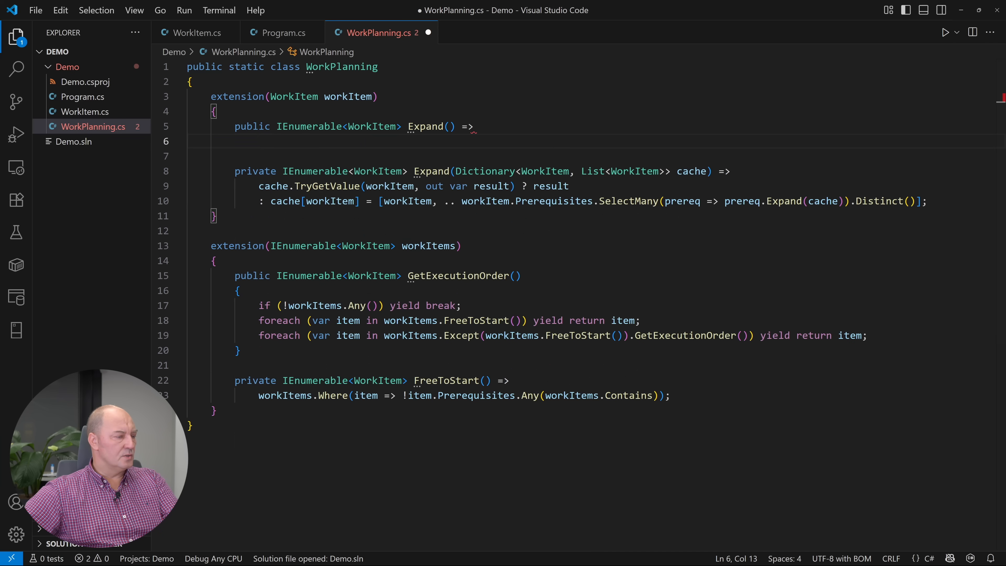
Make the public Expand delegate to workItem.Expand(new()) with a fresh empty cache
text(workItem.Expand(new());)
text(workItems is not HashSet<WorkItem> ? workItems.ToHashSet()
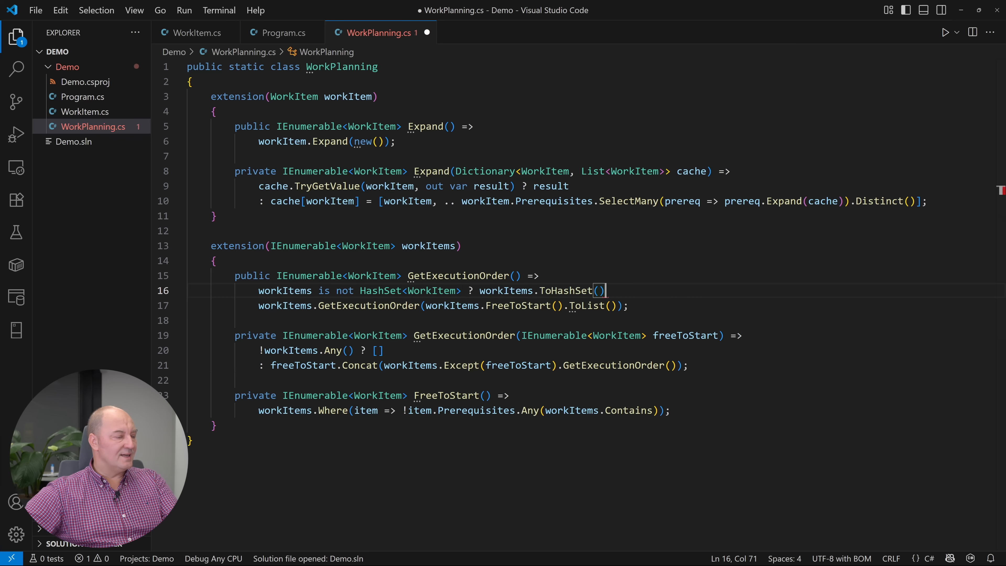
Append .GetExecutionOrder() after workItems.ToHashSet() on line 16 of WorkPlanning.cs
text(.GetExecutionOrder())
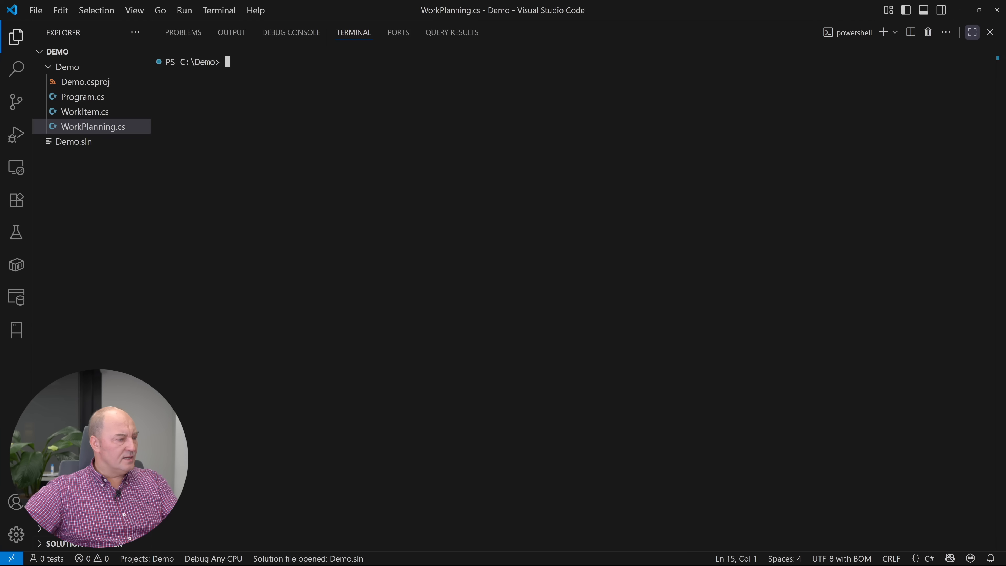
Begin entering a dotnet run --project command at the maximized PowerShell prompt
text(dotnet run --proje)
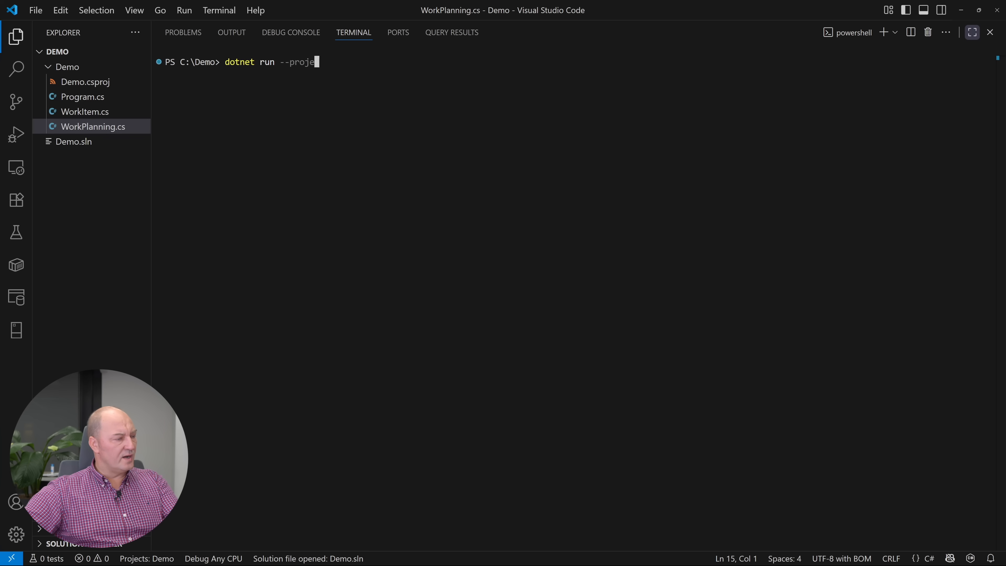